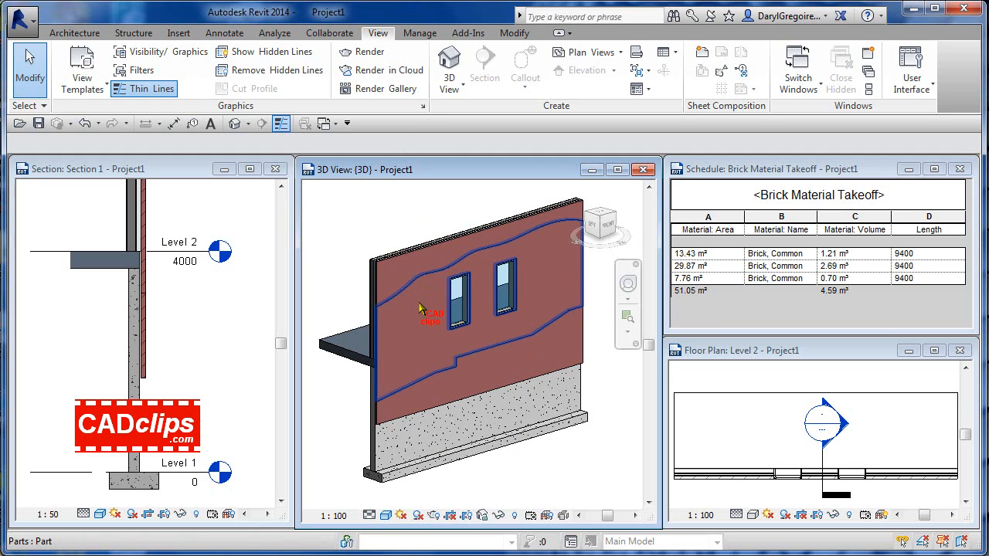
{"action": "mouse_move", "coordinate": [408, 324]}
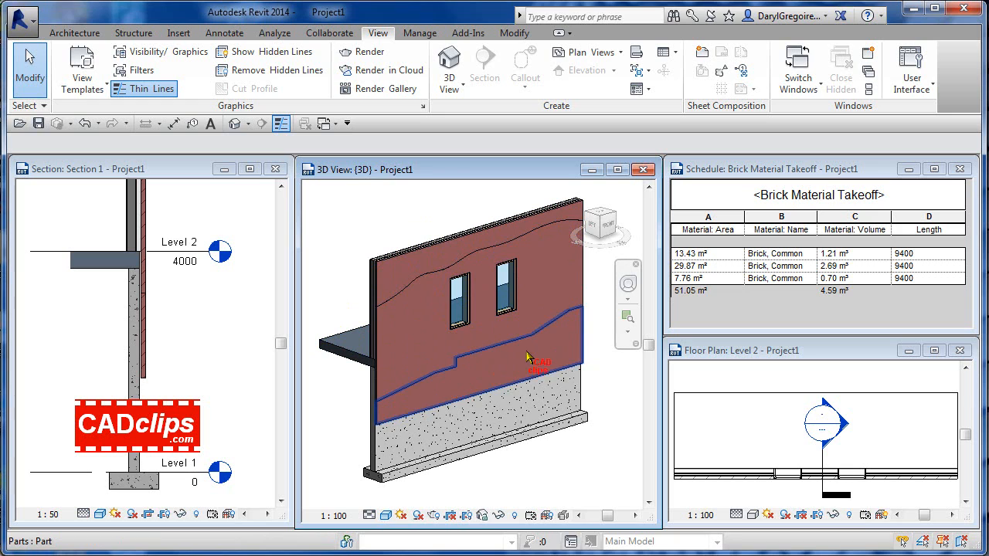
{"action": "mouse_move", "coordinate": [471, 352]}
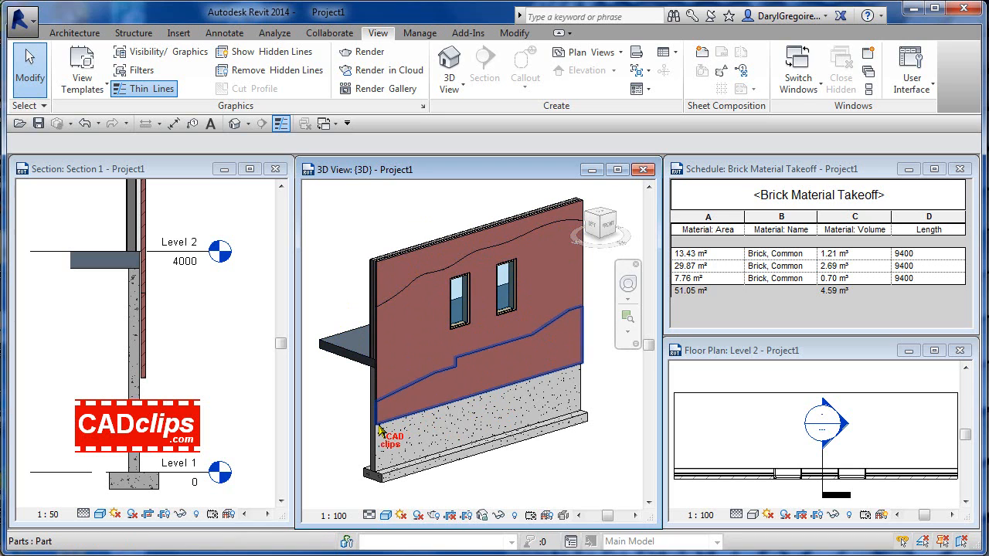
{"action": "mouse_move", "coordinate": [578, 374]}
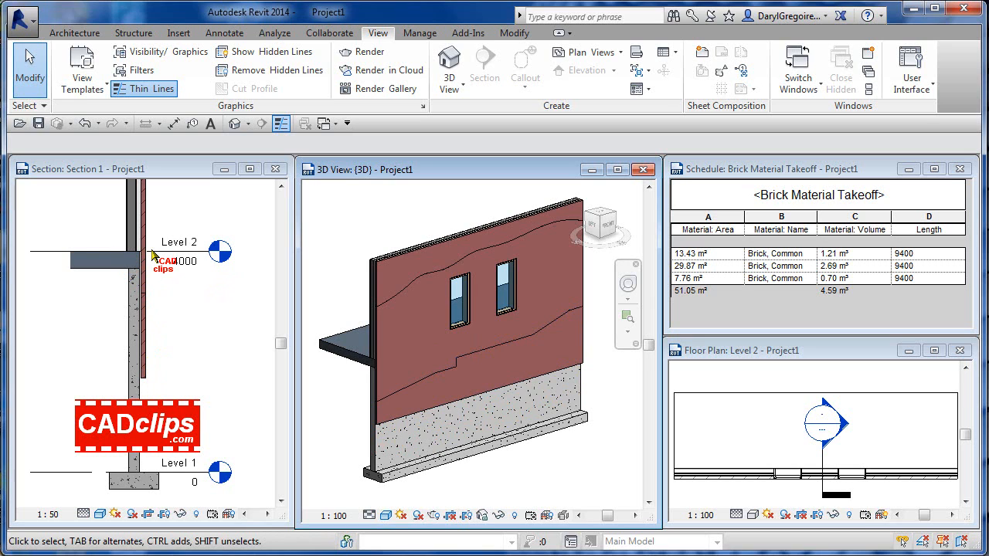
{"action": "mouse_move", "coordinate": [355, 390]}
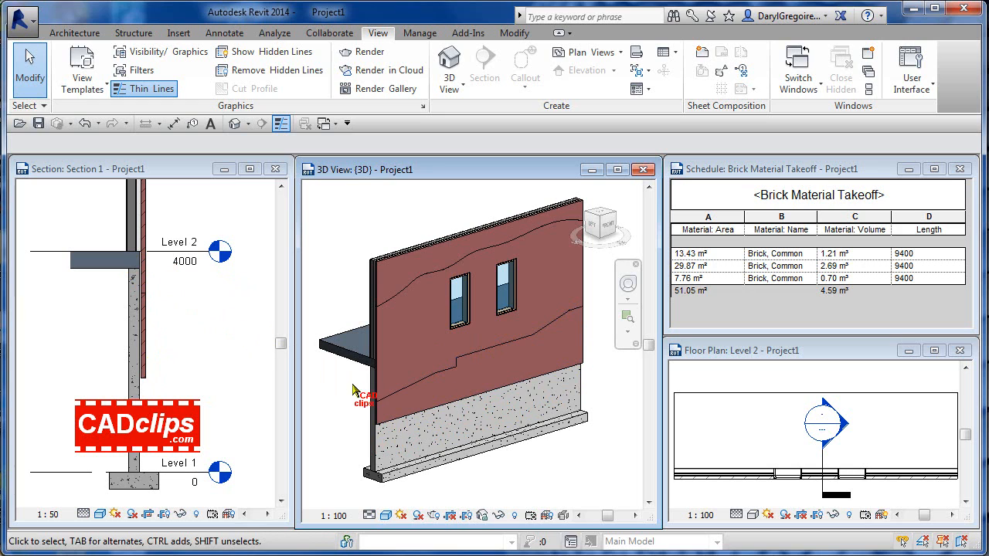
Inspect the wall's brick parts, selecting the lower and top parts from the back side.
{"action": "left_click", "coordinate": [465, 355]}
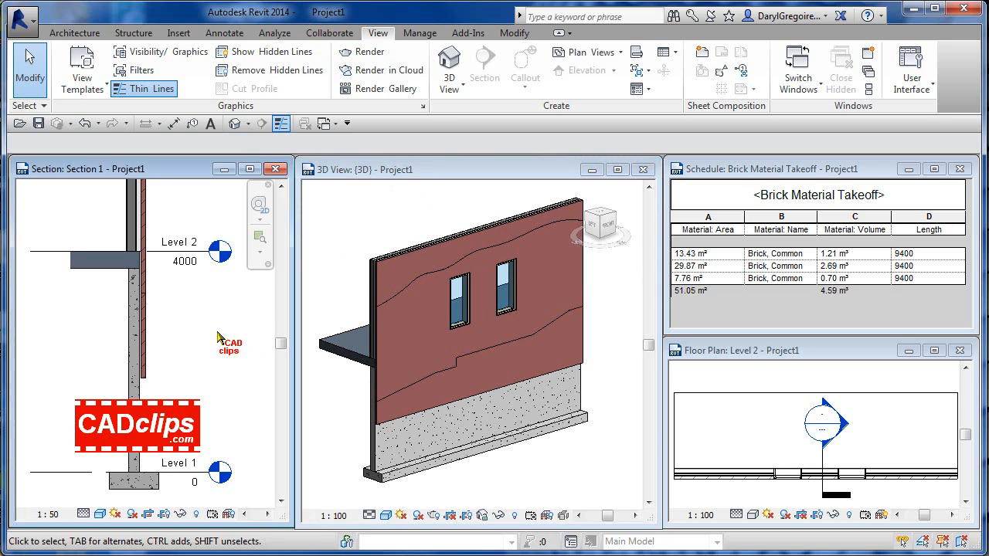
{"action": "mouse_move", "coordinate": [372, 327]}
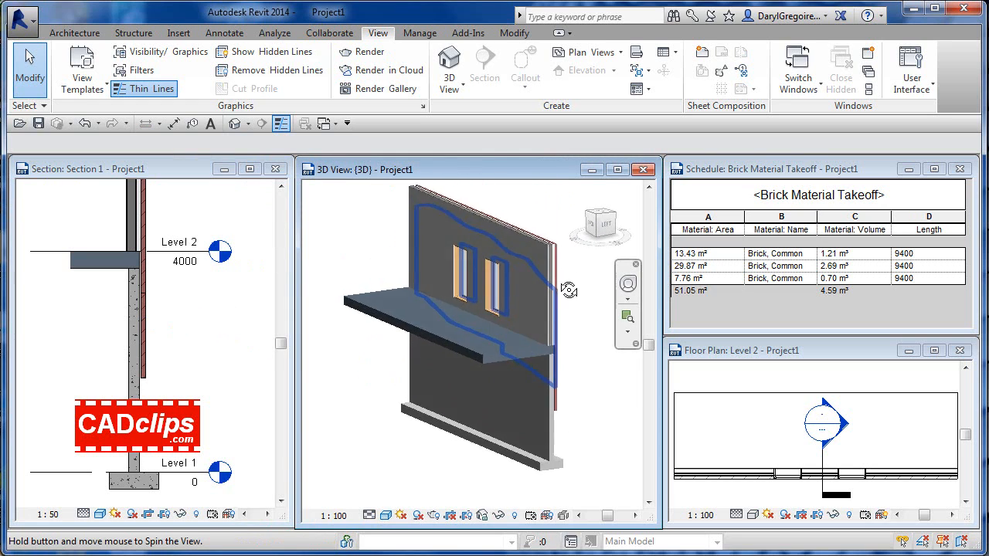
{"action": "left_click_drag", "start_coordinate": [569, 290], "coordinate": [480, 286]}
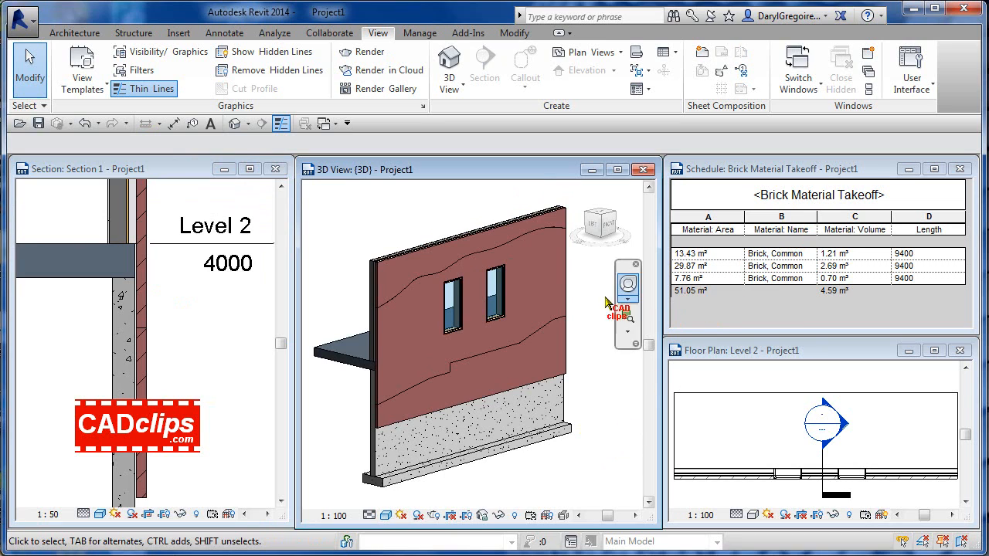
{"action": "left_click", "coordinate": [538, 302]}
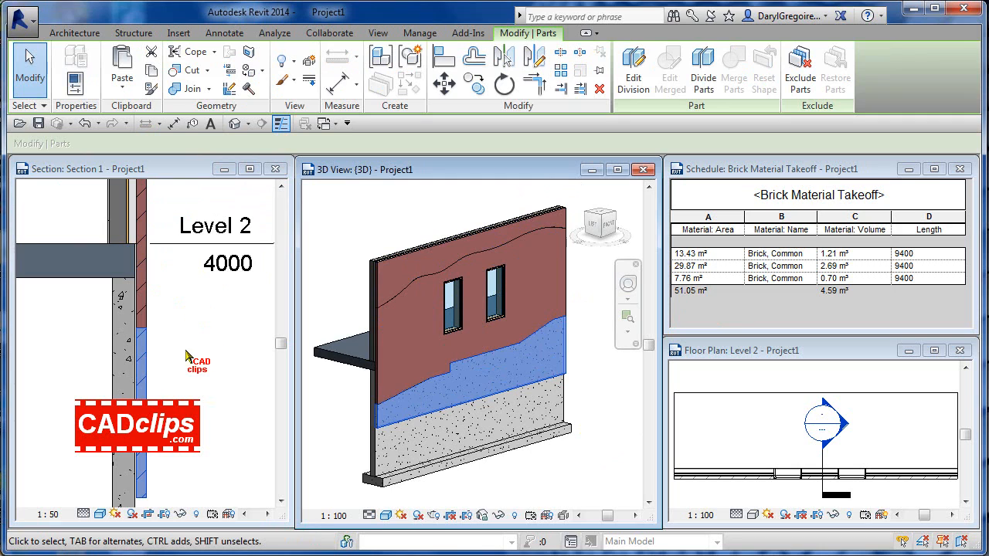
{"action": "mouse_move", "coordinate": [318, 381]}
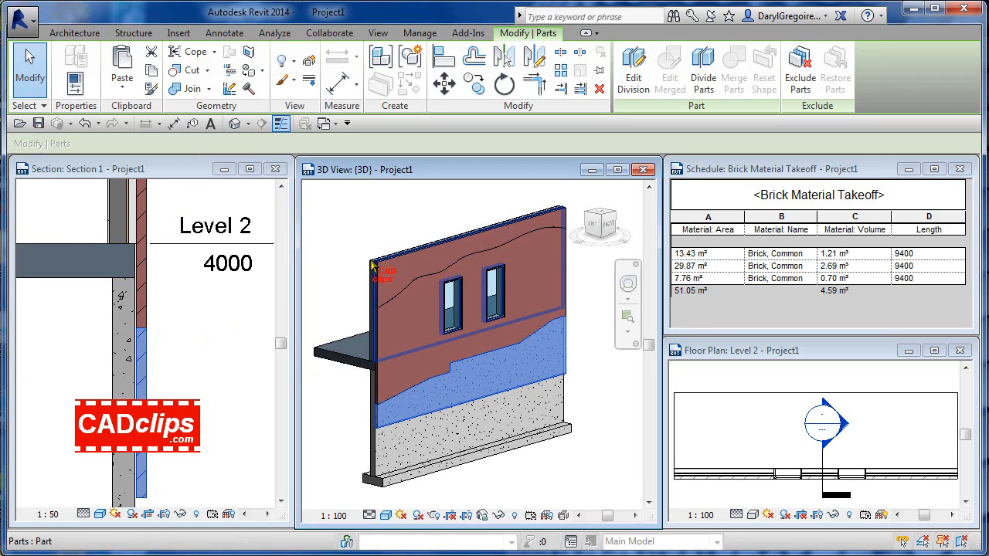
{"action": "mouse_move", "coordinate": [476, 216]}
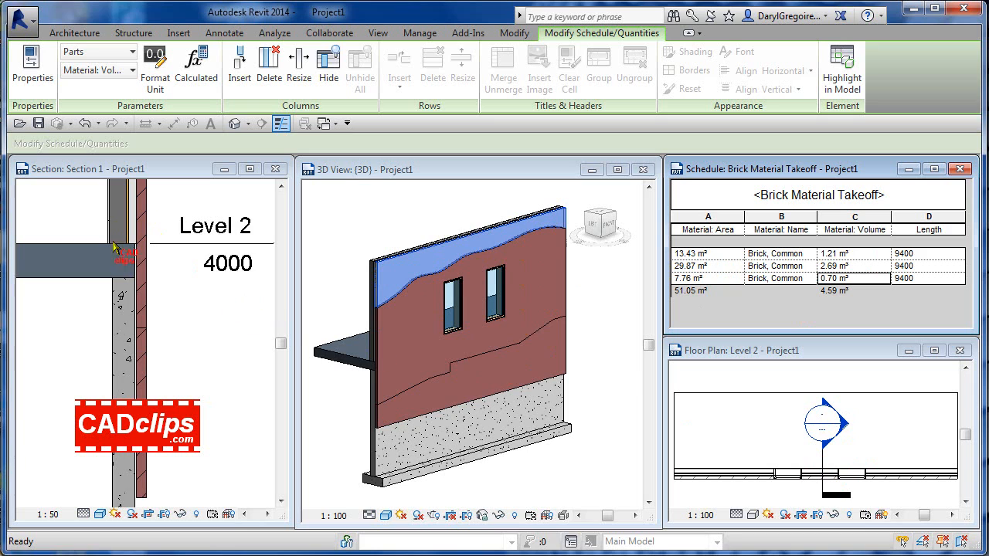
{"action": "left_click", "coordinate": [574, 286]}
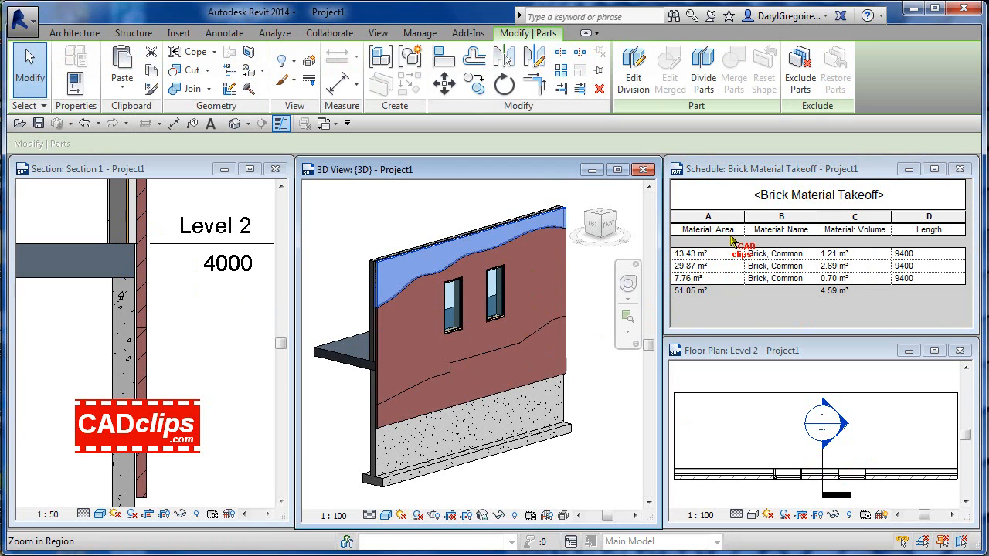
{"action": "mouse_move", "coordinate": [723, 284]}
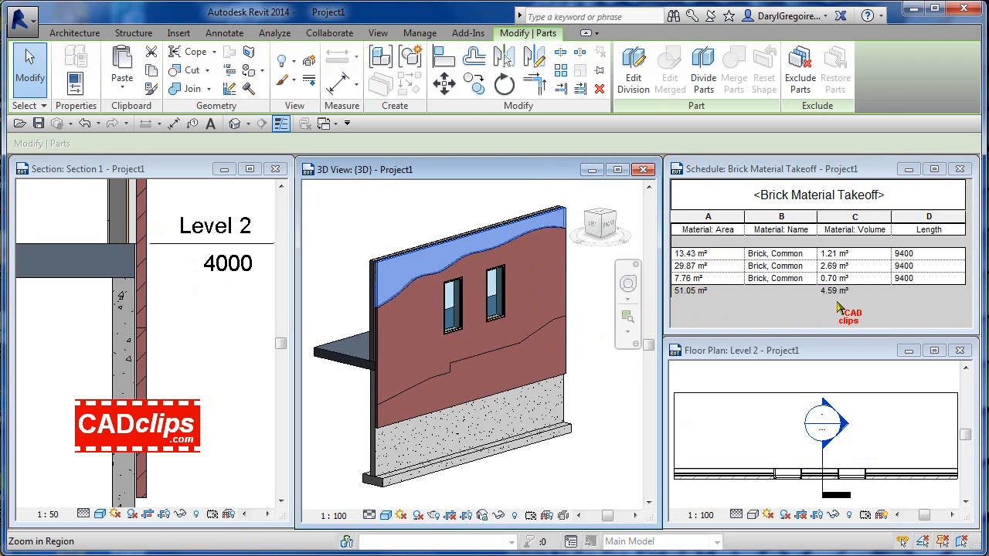
{"action": "mouse_move", "coordinate": [734, 306]}
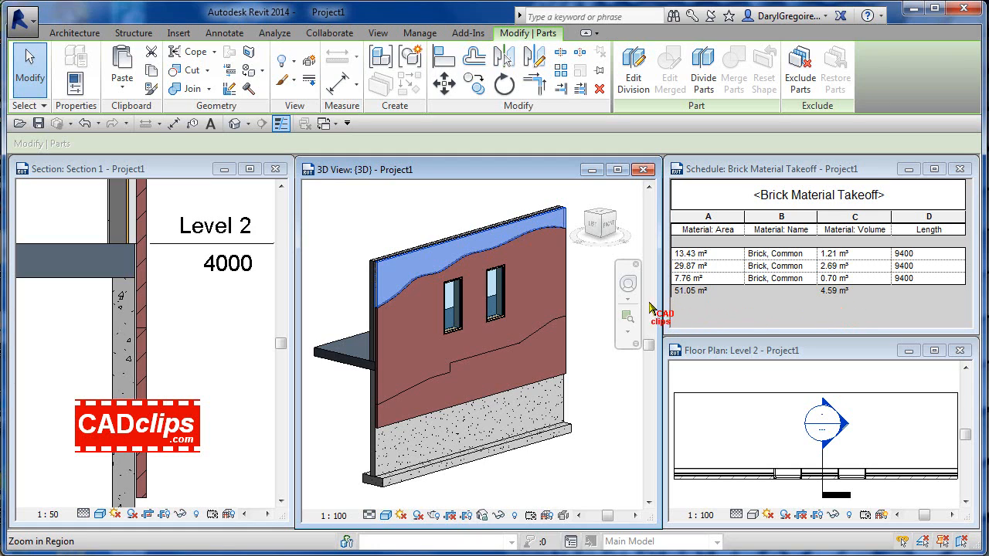
Exclude the top and bottom brick parts, leaving two parts totalling 43.30 m² and 3.90 m³.
{"action": "left_click", "coordinate": [376, 33]}
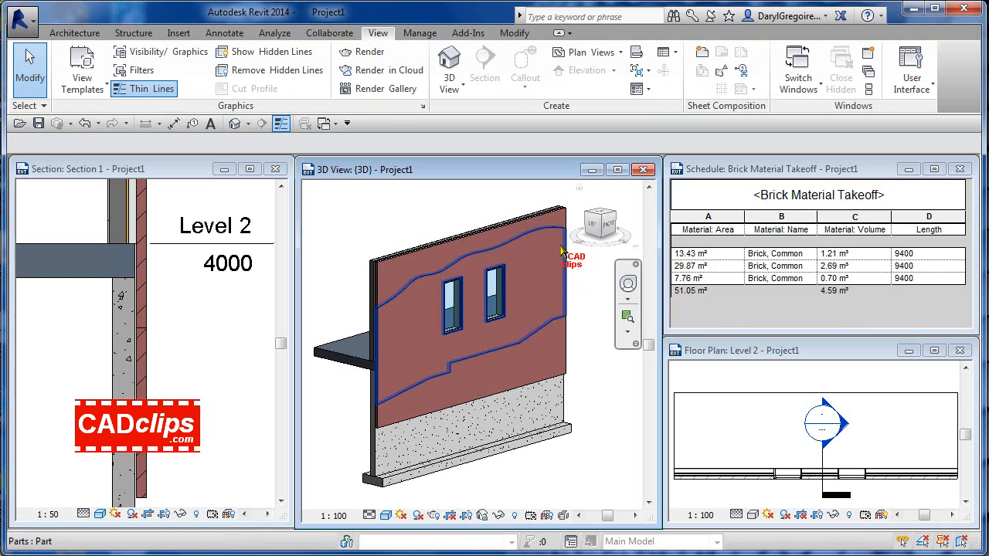
{"action": "left_click", "coordinate": [340, 371]}
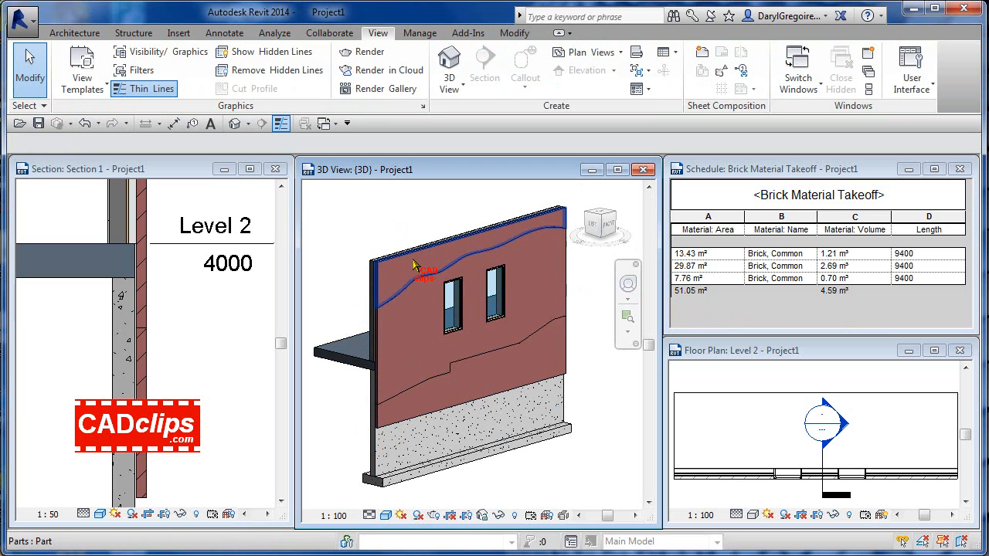
{"action": "left_click", "coordinate": [493, 293]}
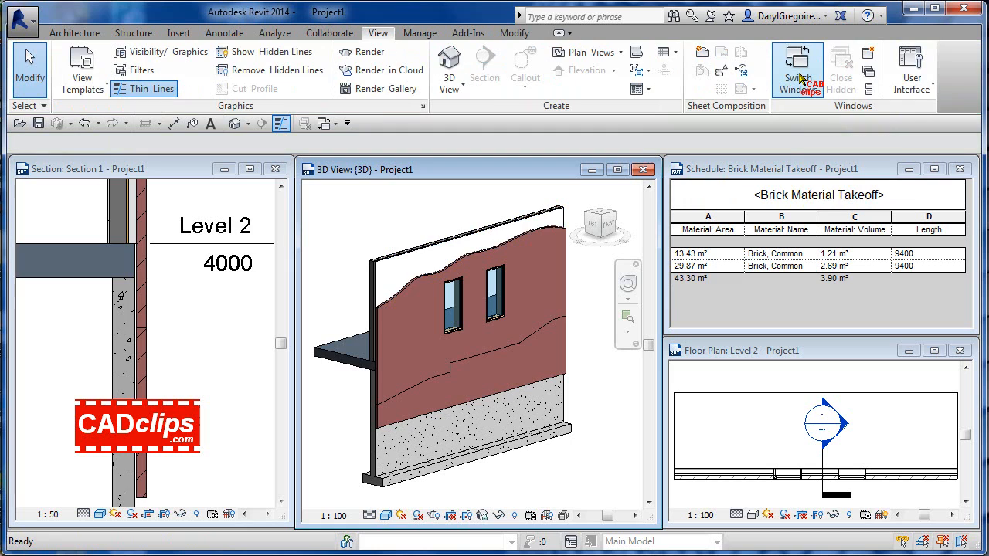
{"action": "mouse_move", "coordinate": [794, 70]}
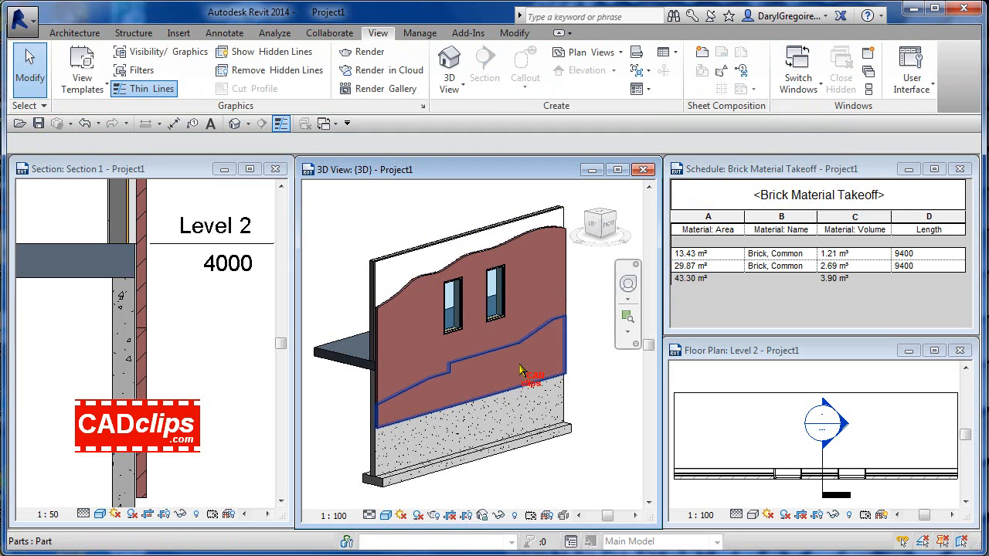
{"action": "left_click", "coordinate": [522, 370]}
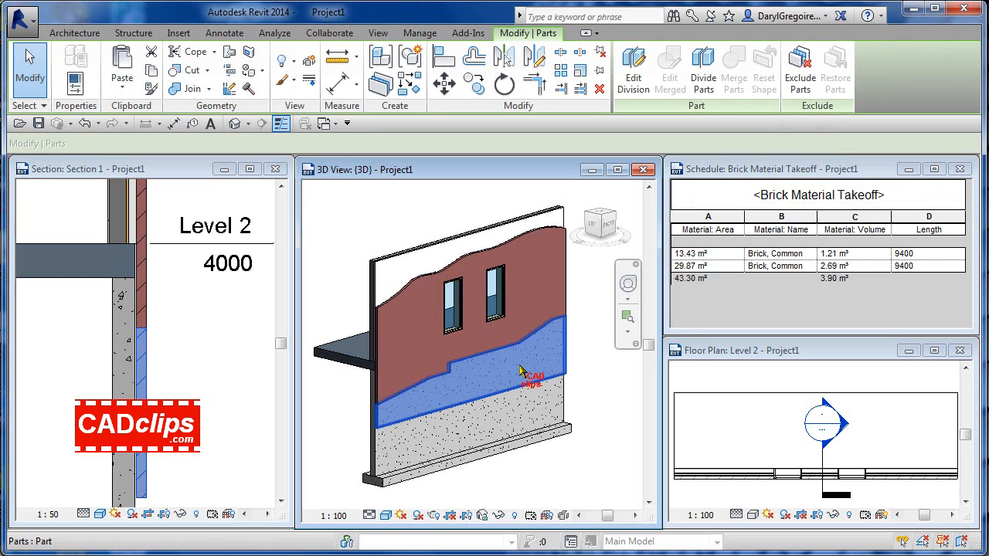
{"action": "mouse_move", "coordinate": [800, 65]}
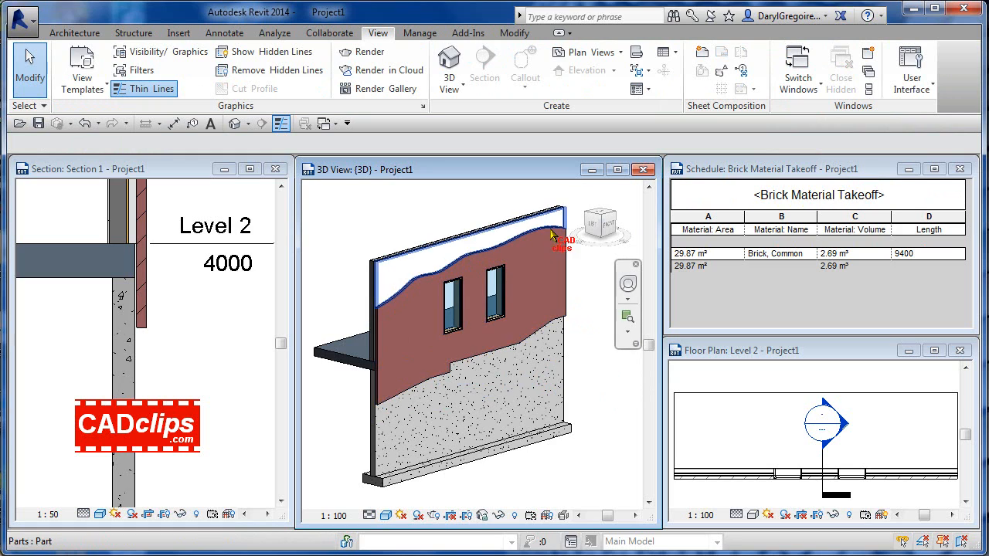
{"action": "mouse_move", "coordinate": [380, 316]}
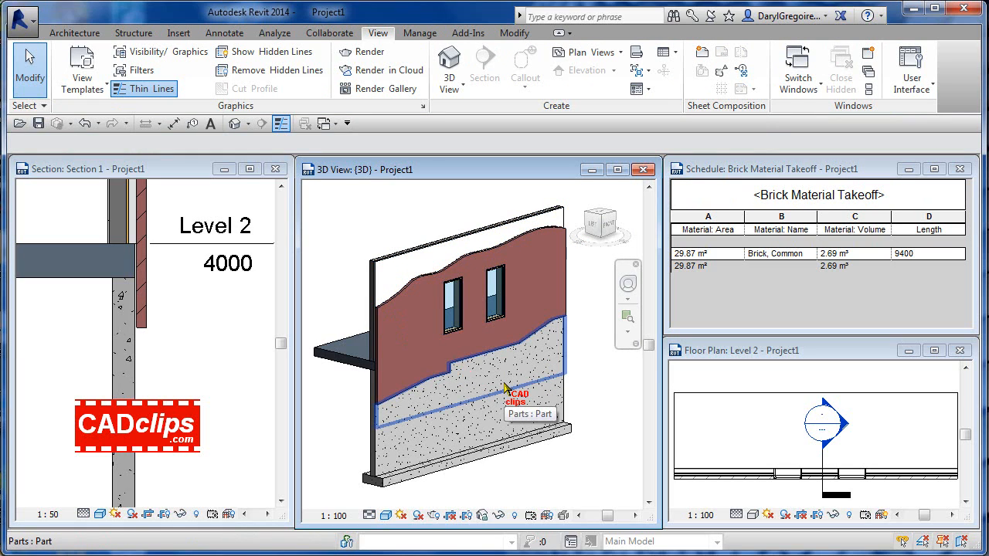
{"action": "mouse_move", "coordinate": [565, 337]}
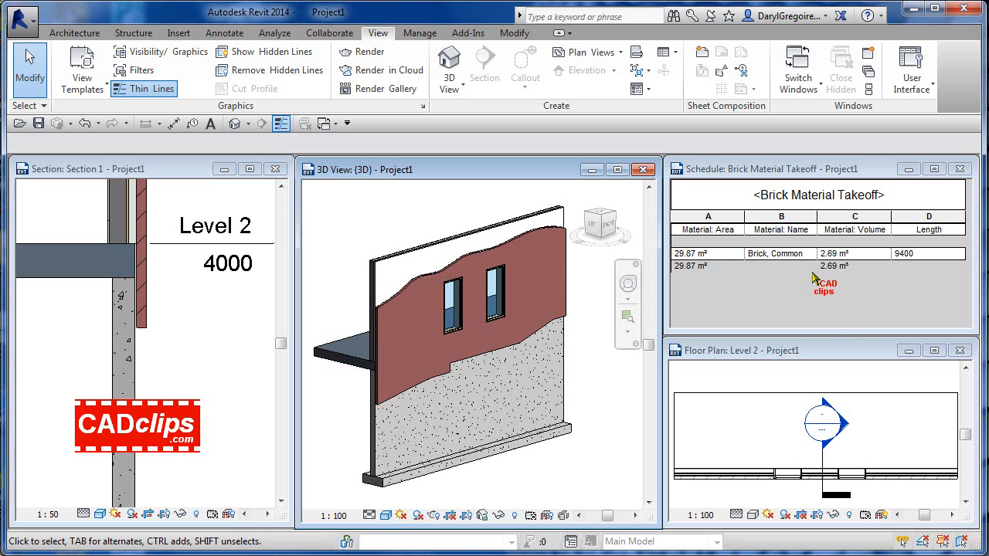
{"action": "mouse_move", "coordinate": [595, 376]}
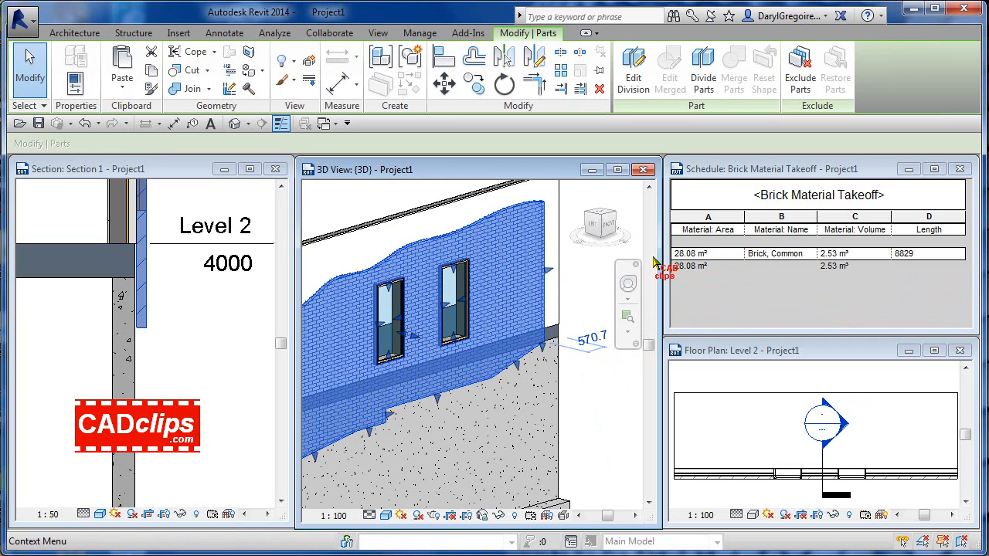
{"action": "mouse_move", "coordinate": [84, 123]}
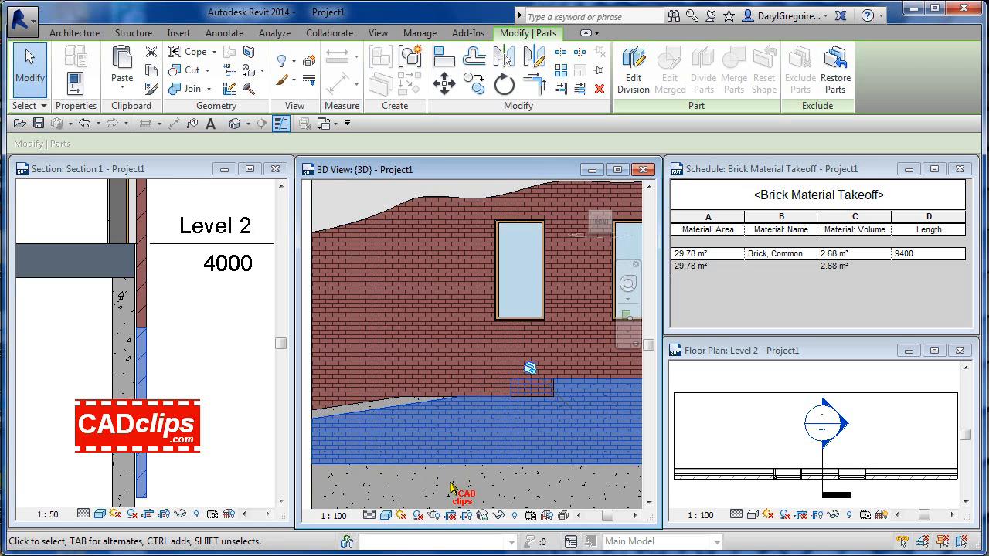
Exclude the lower brick part so the takeoff reads 29.04 m² and 2.61 m³, with the whole wall in view.
{"action": "left_click", "coordinate": [377, 32]}
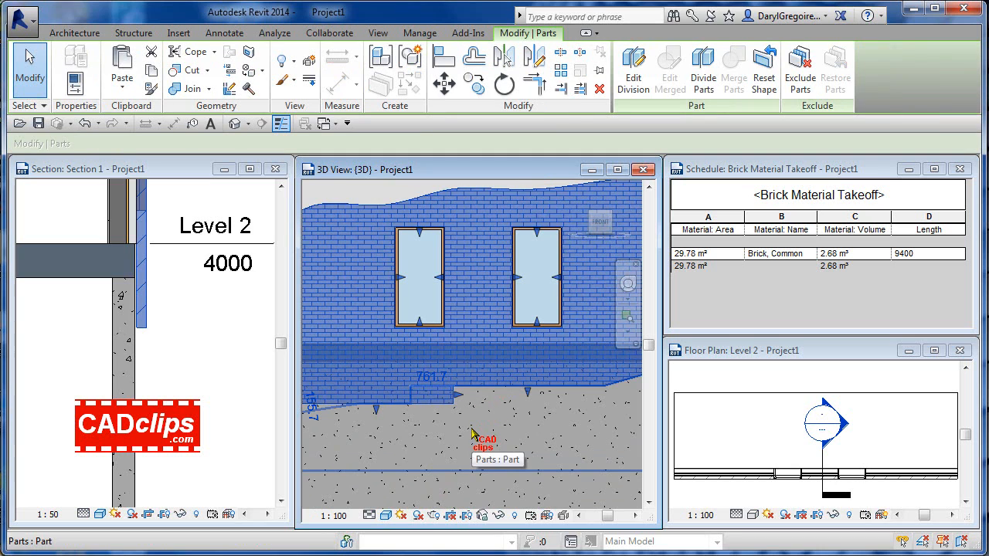
{"action": "mouse_move", "coordinate": [529, 396]}
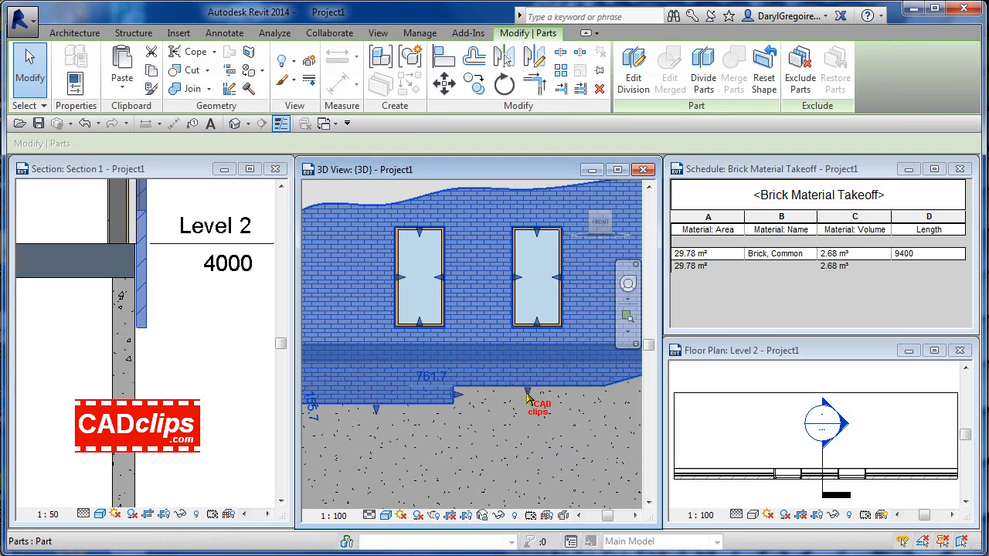
{"action": "mouse_move", "coordinate": [532, 377]}
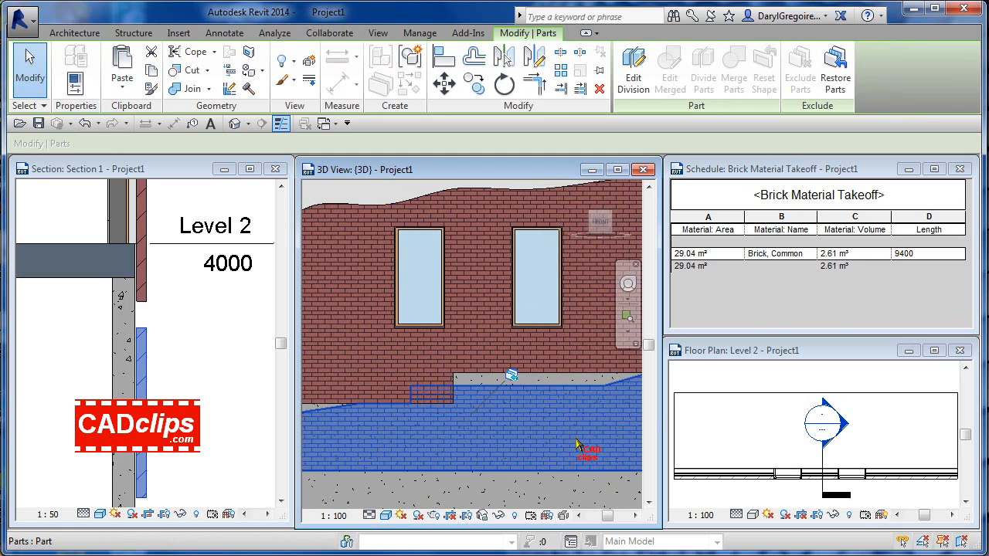
{"action": "left_click_drag", "start_coordinate": [511, 376], "coordinate": [558, 462]}
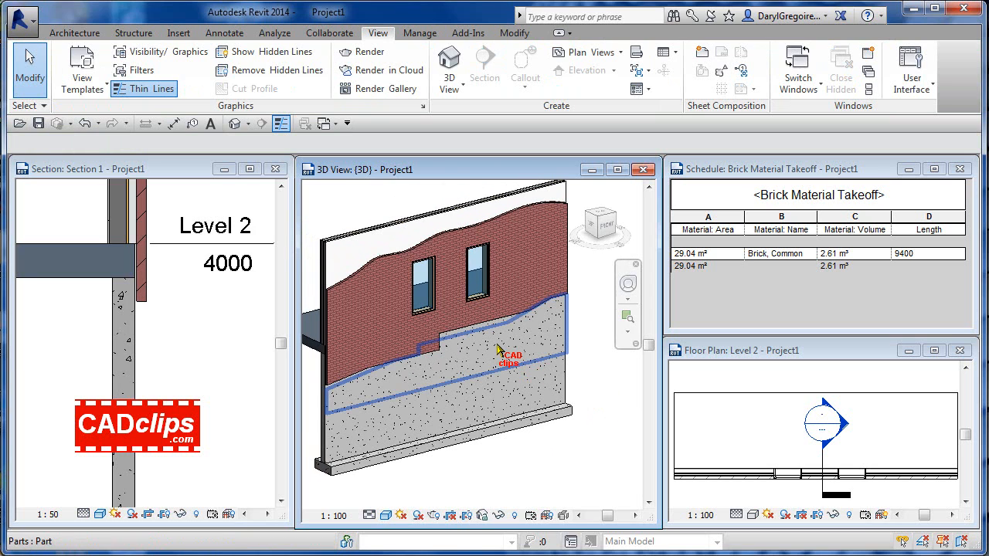
{"action": "mouse_move", "coordinate": [497, 349]}
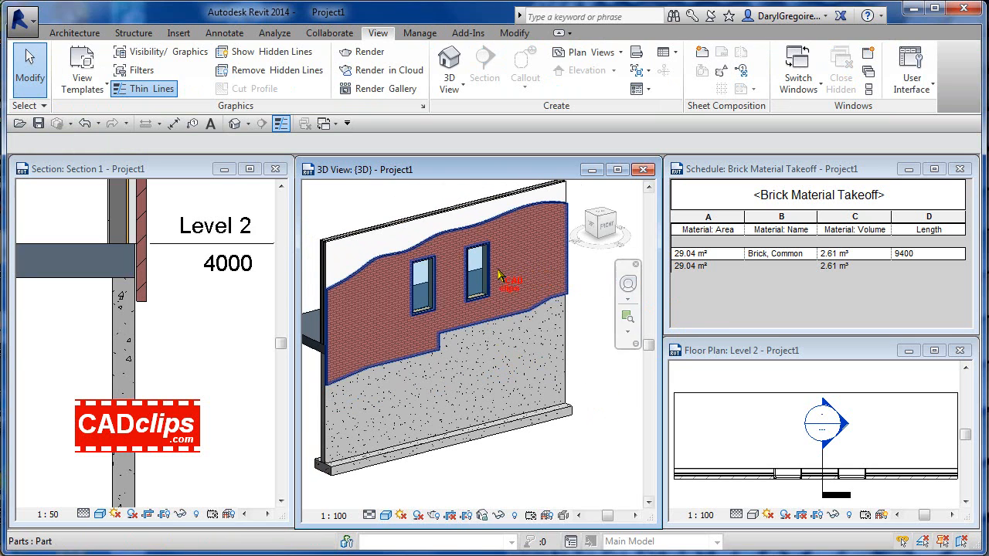
{"action": "mouse_move", "coordinate": [487, 278]}
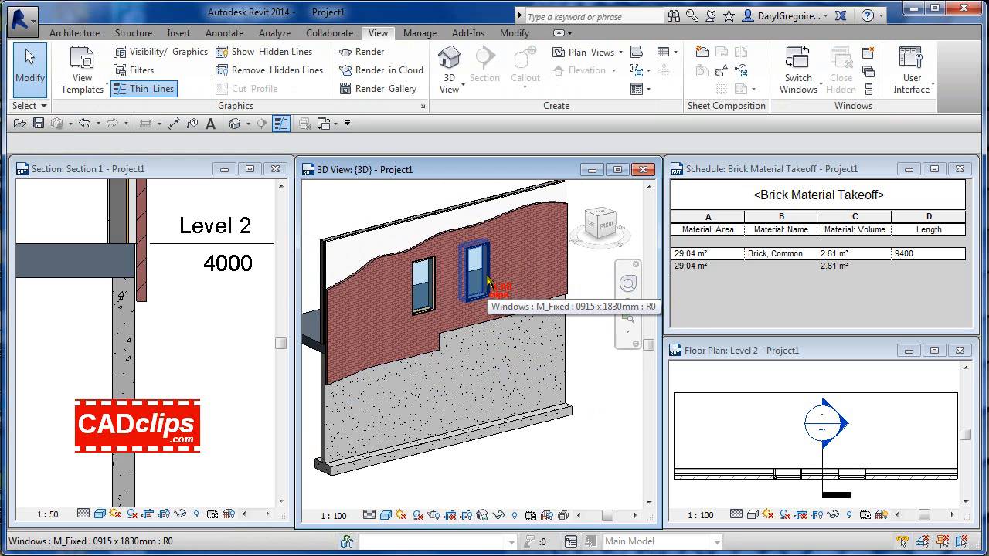
{"action": "left_click", "coordinate": [471, 270]}
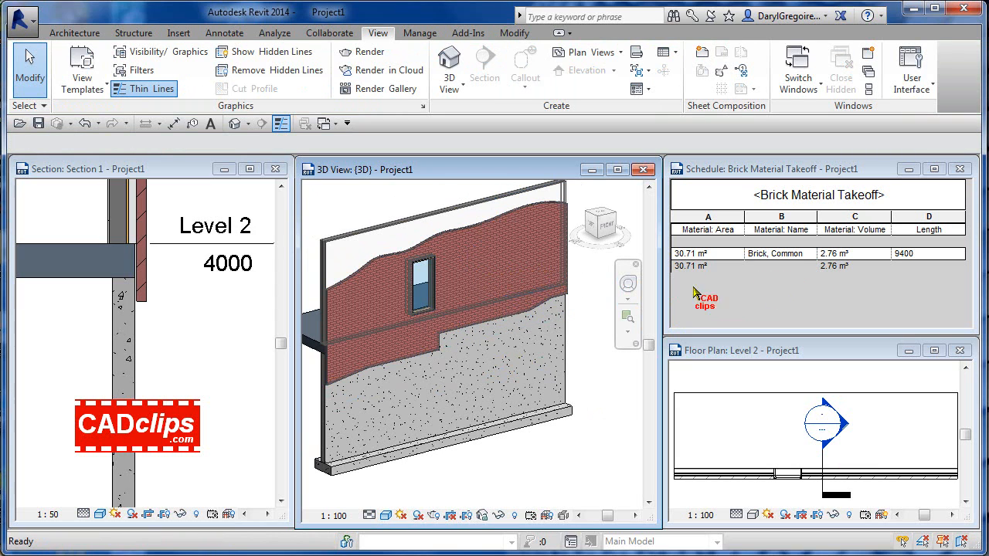
{"action": "left_click", "coordinate": [421, 278]}
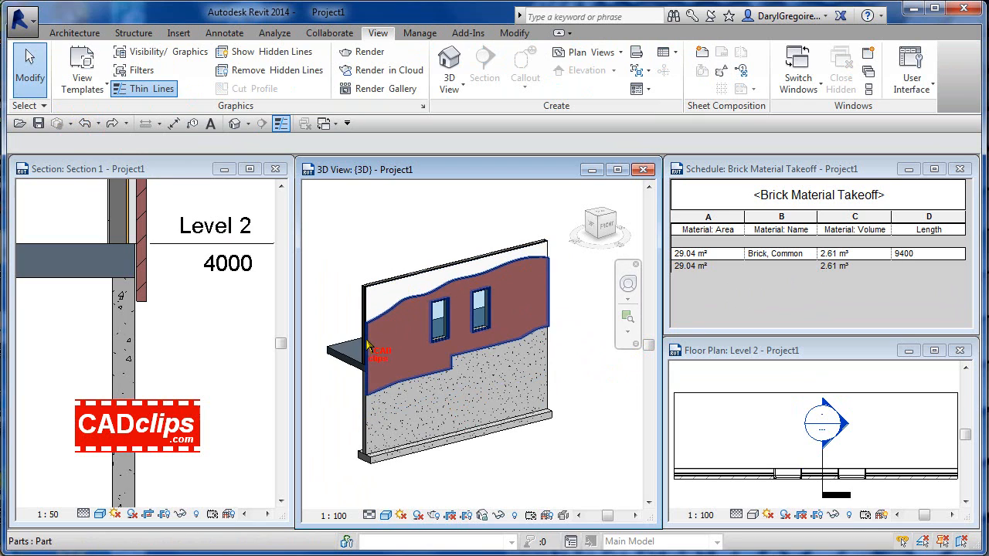
{"action": "mouse_move", "coordinate": [538, 340]}
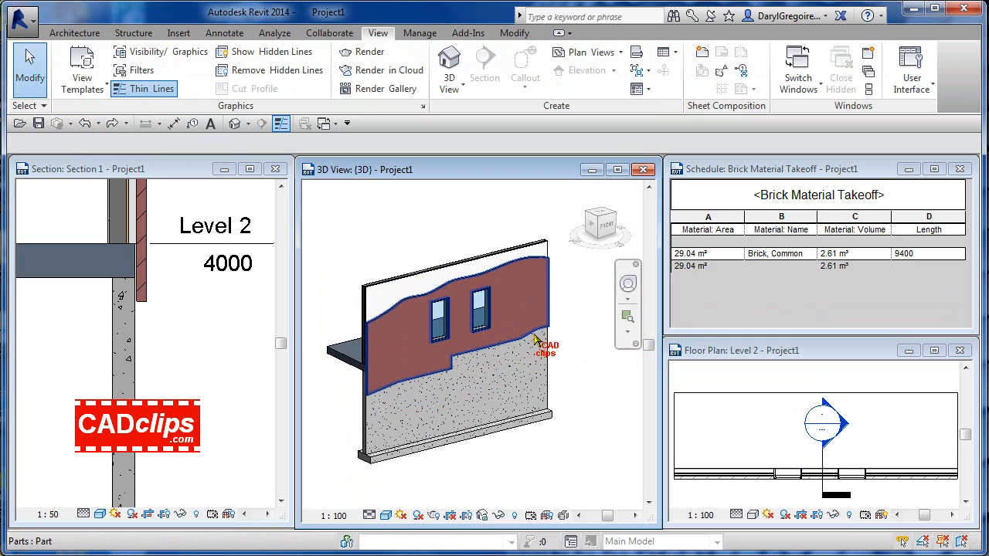
{"action": "mouse_move", "coordinate": [486, 351]}
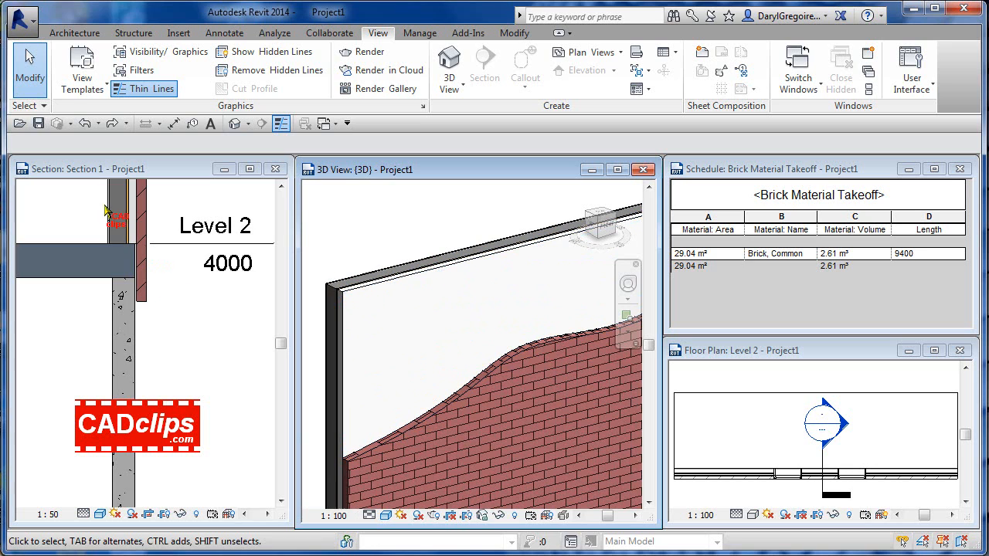
{"action": "mouse_move", "coordinate": [365, 237]}
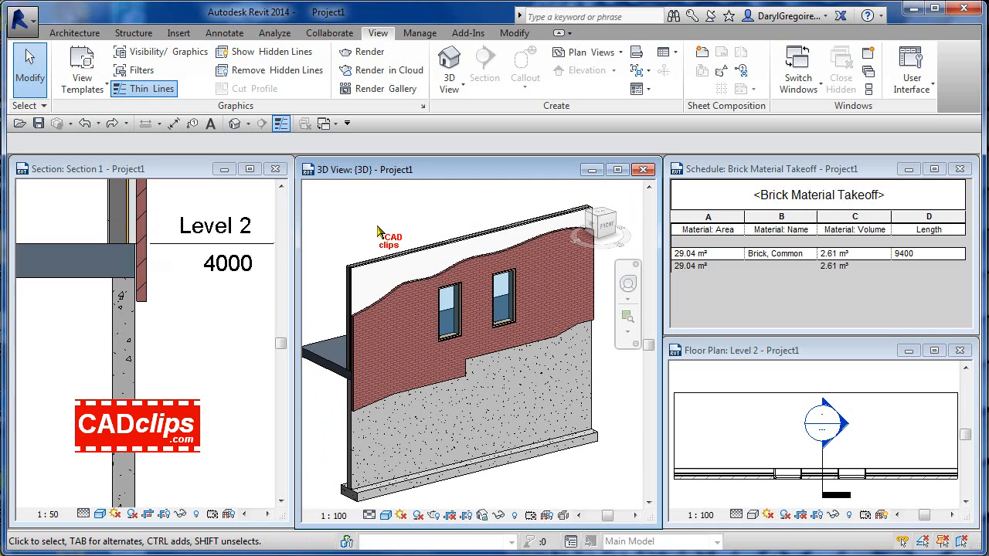
{"action": "mouse_move", "coordinate": [378, 211]}
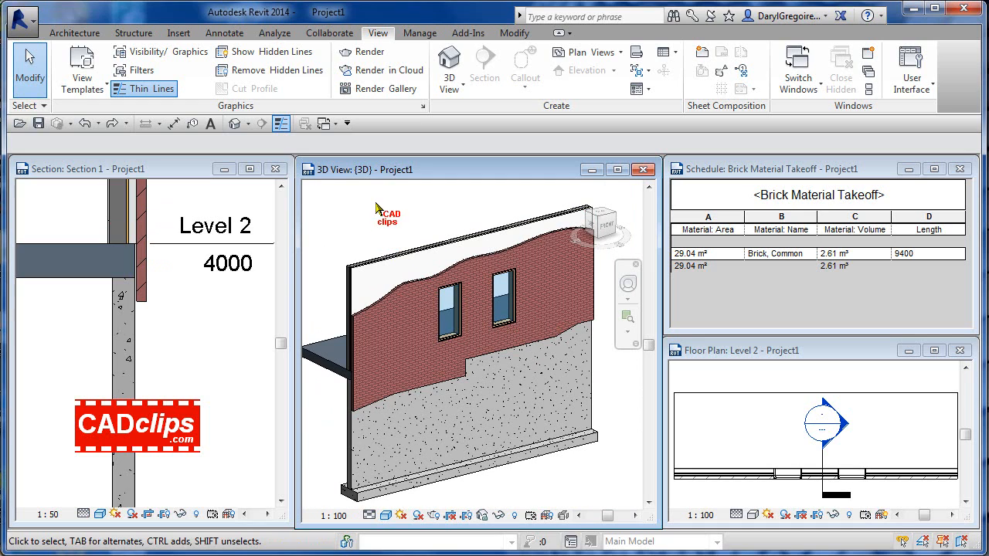
{"action": "left_click", "coordinate": [442, 383]}
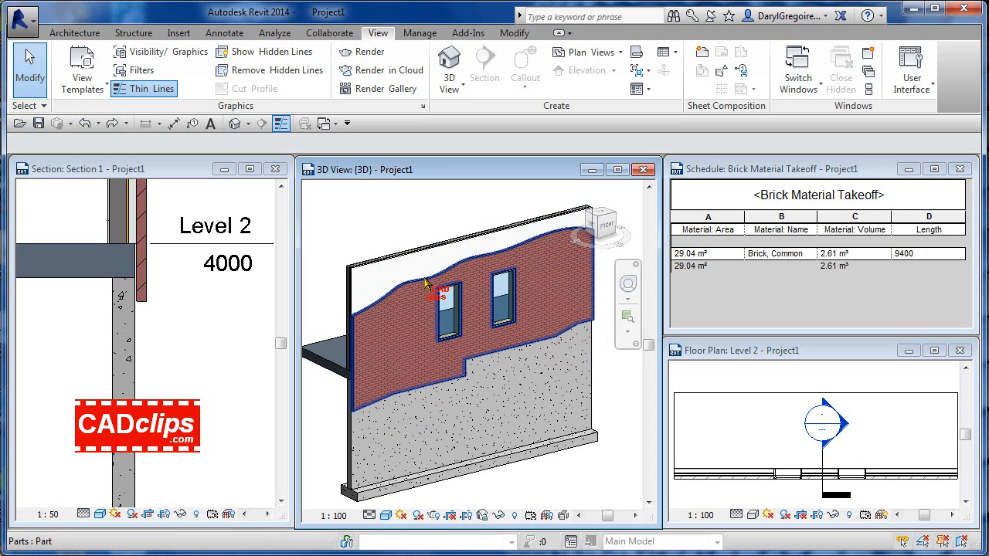
{"action": "mouse_move", "coordinate": [398, 373]}
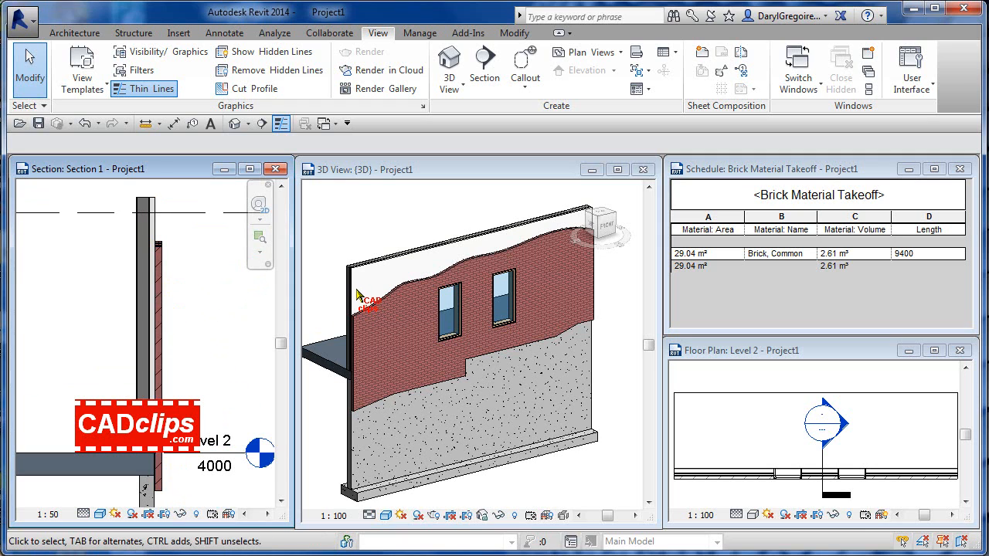
Exclude the main brick part, leaving a thin top band at 7.76 m² and 0.70 m³.
{"action": "left_click", "coordinate": [436, 332]}
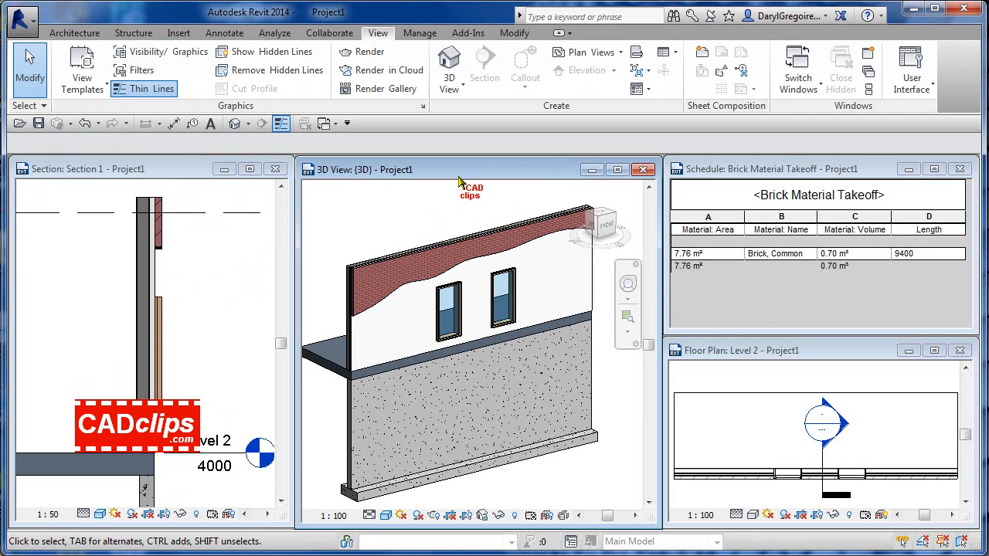
{"action": "mouse_move", "coordinate": [456, 213]}
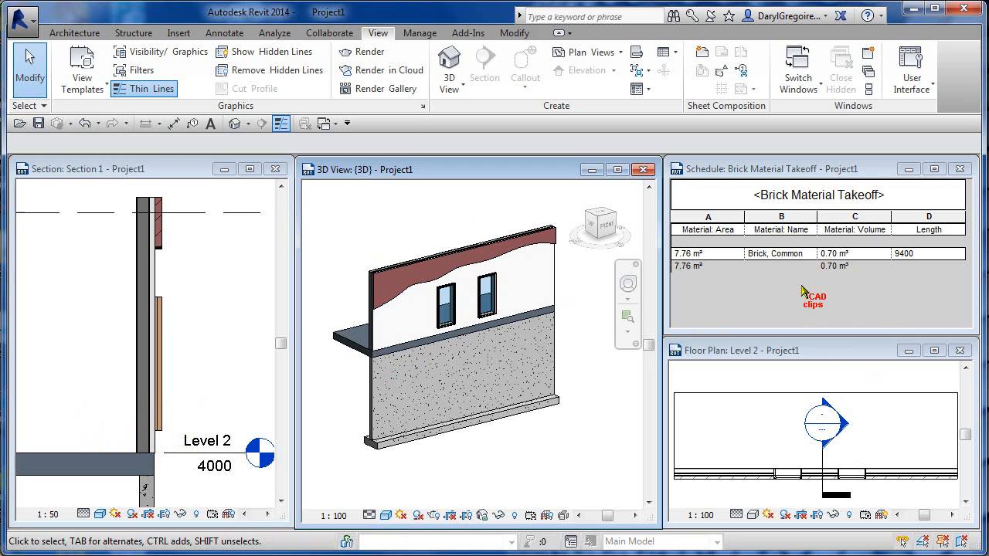
{"action": "mouse_move", "coordinate": [811, 293]}
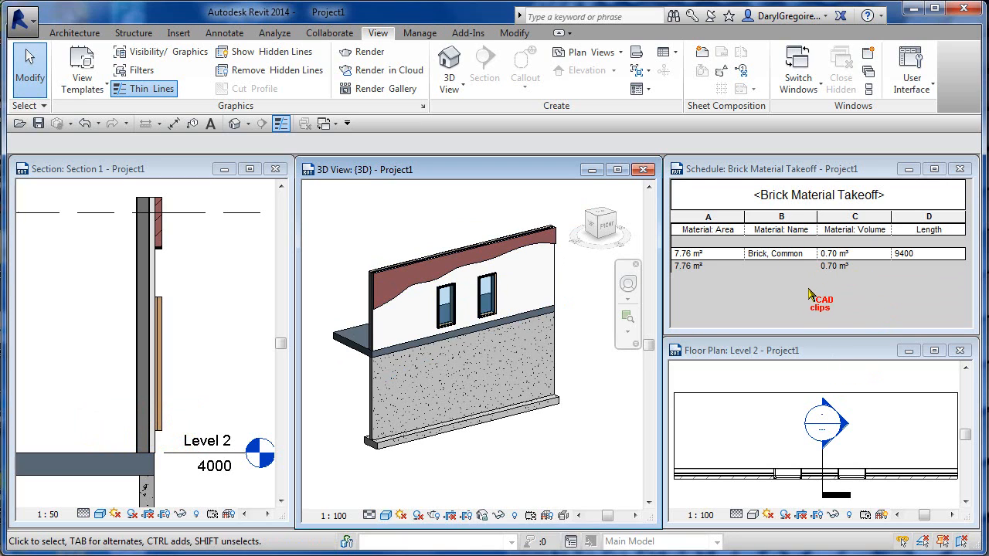